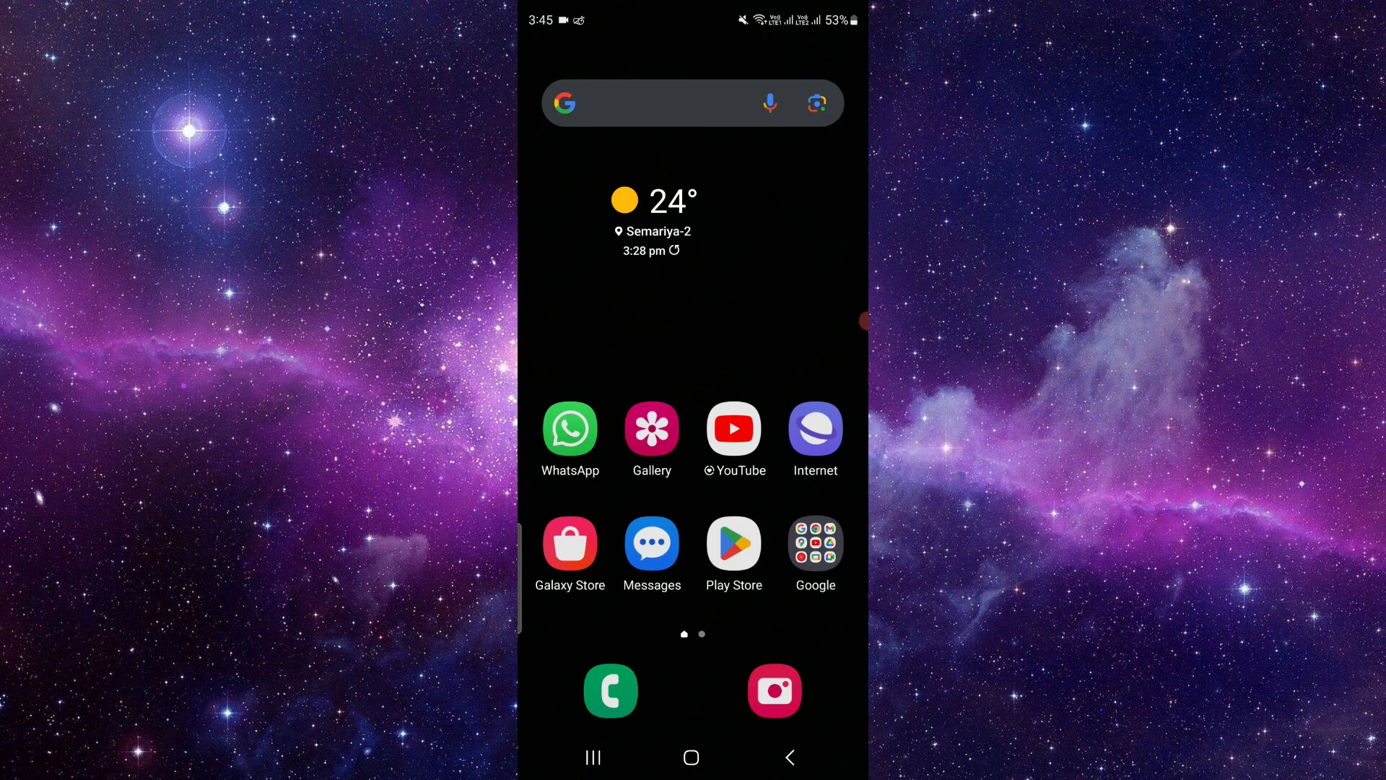
- Search Google from the home screen for the NewsBreak app using the clipboard suggestion
left_click(654, 103)
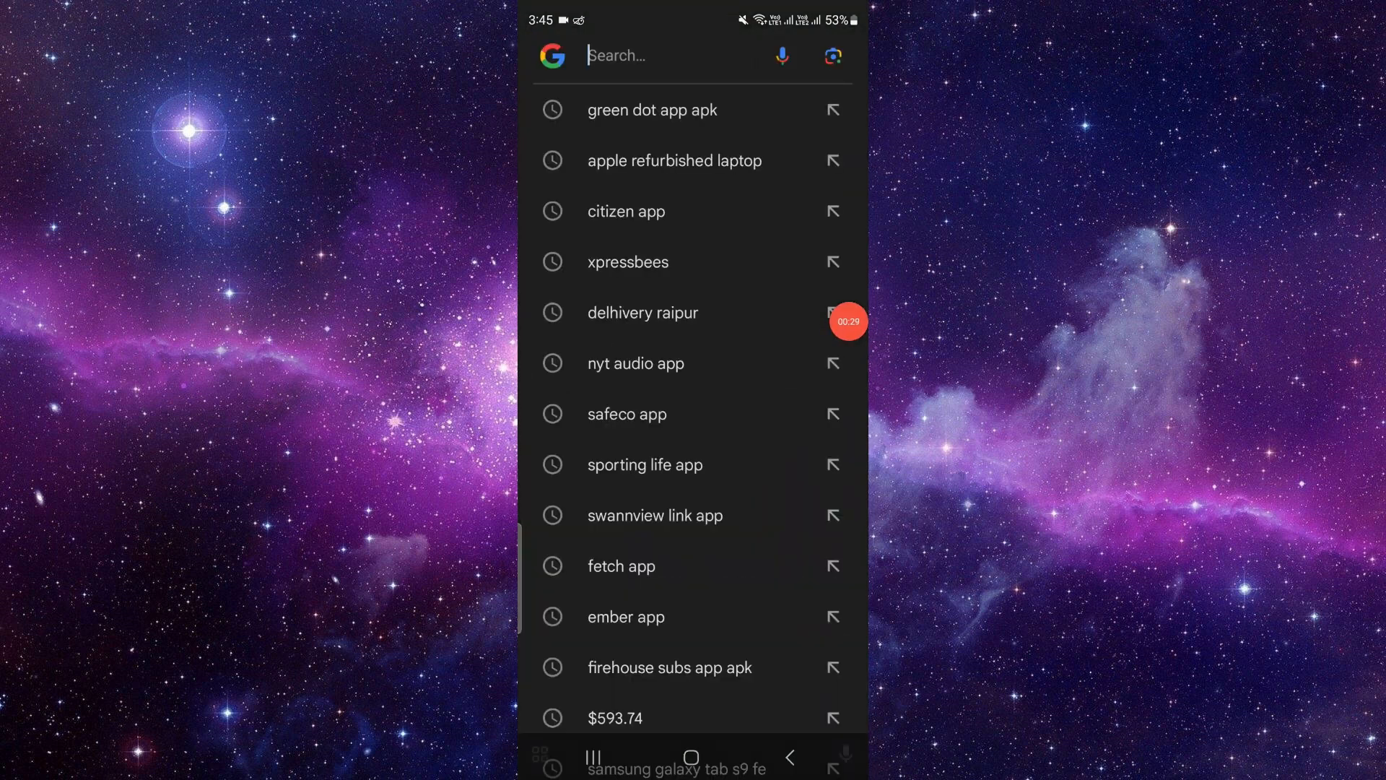
left_click(654, 55)
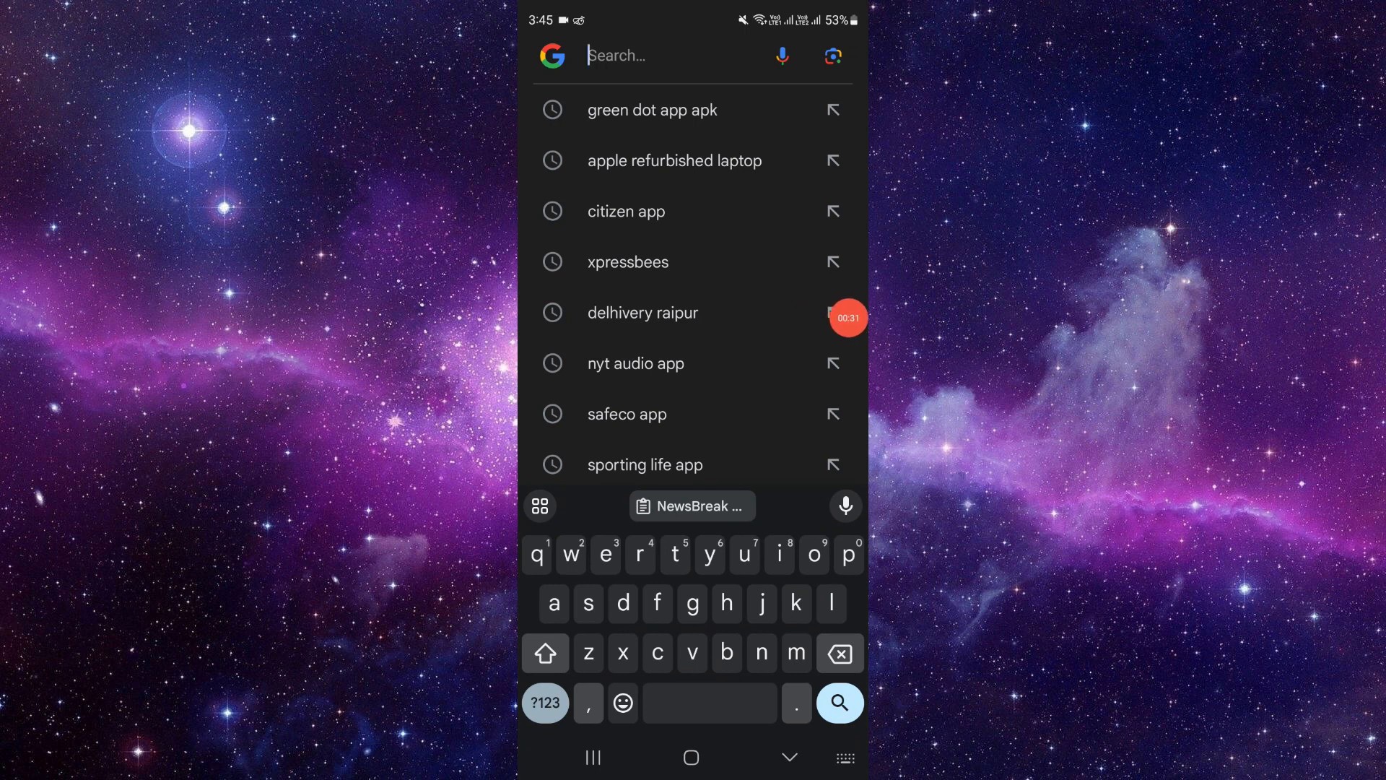
left_click(692, 505)
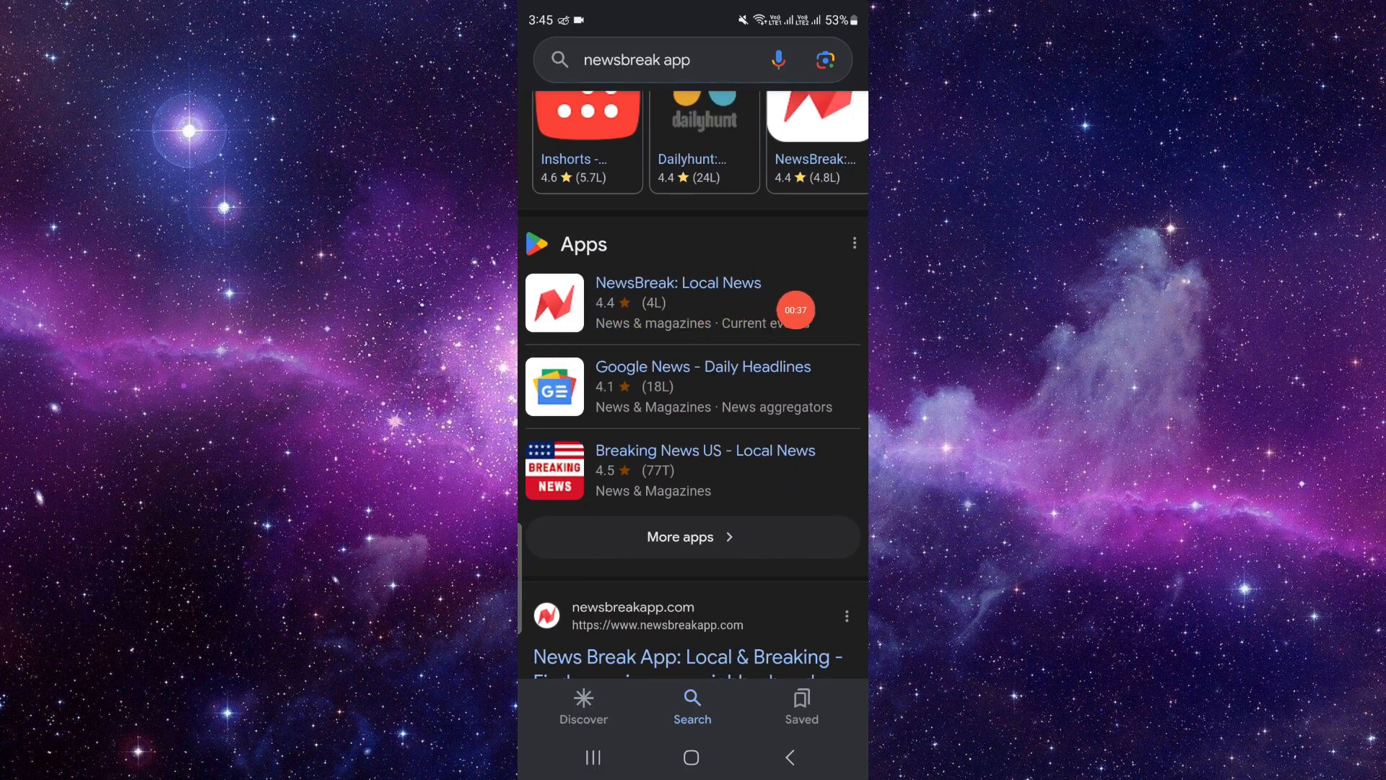
- Browse the NewsBreak: Local News Play listing and its 4.0-star reviews, then return home
left_click(677, 283)
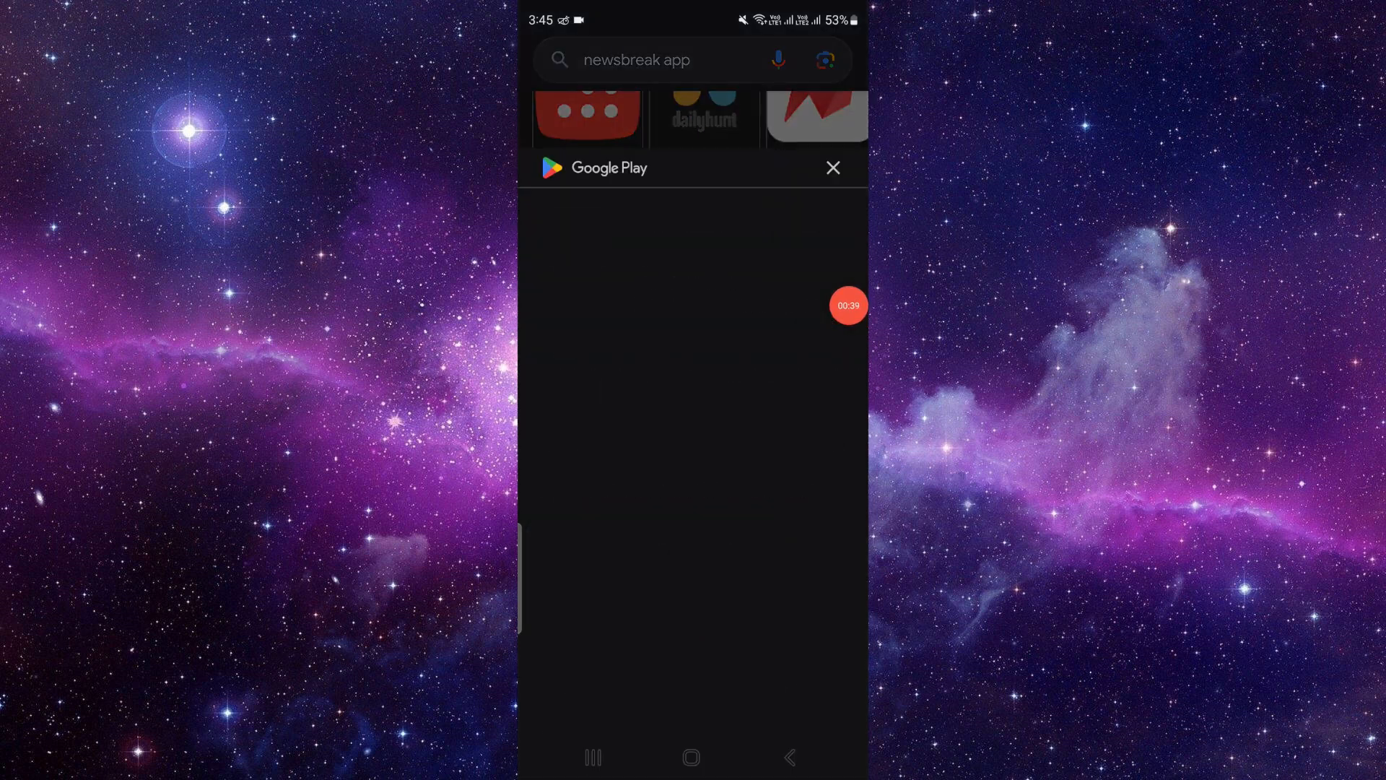
left_click(832, 168)
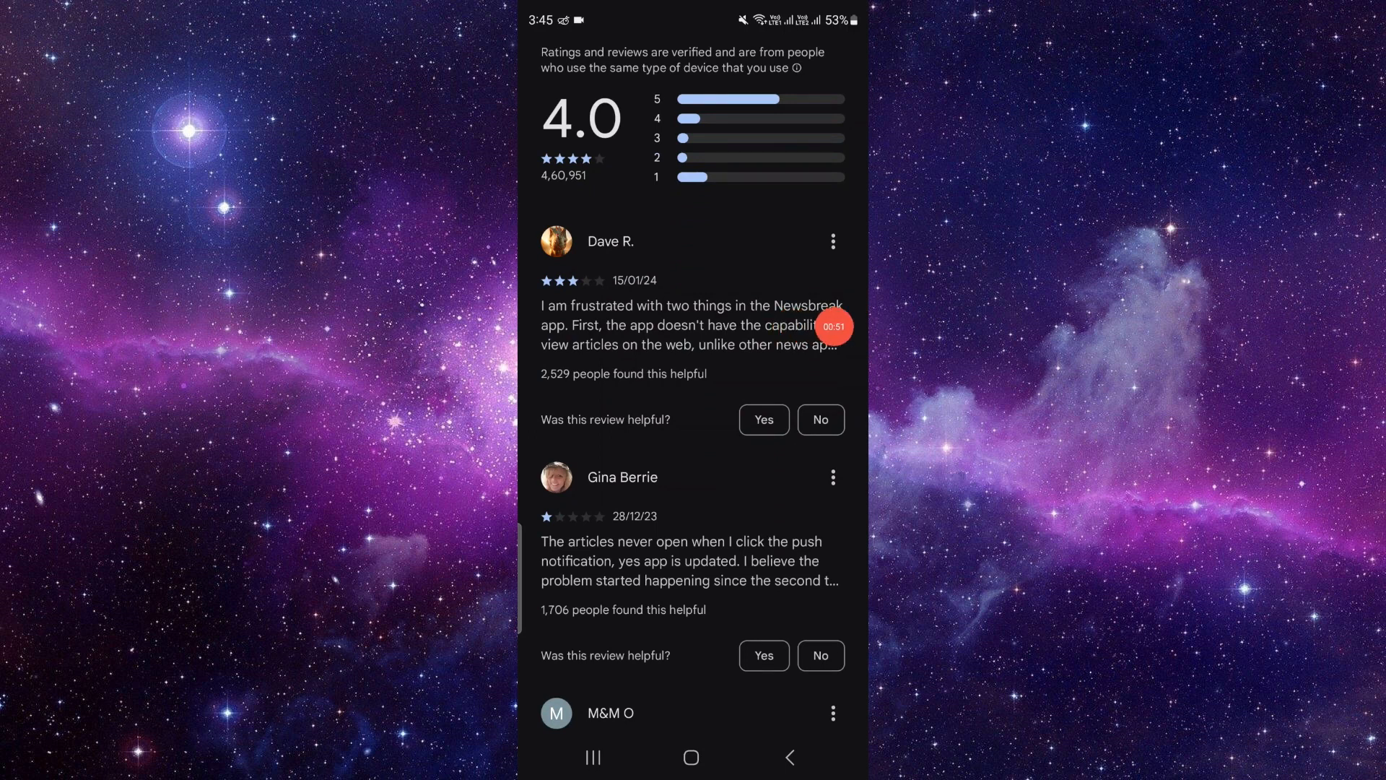
scroll("down", 3)
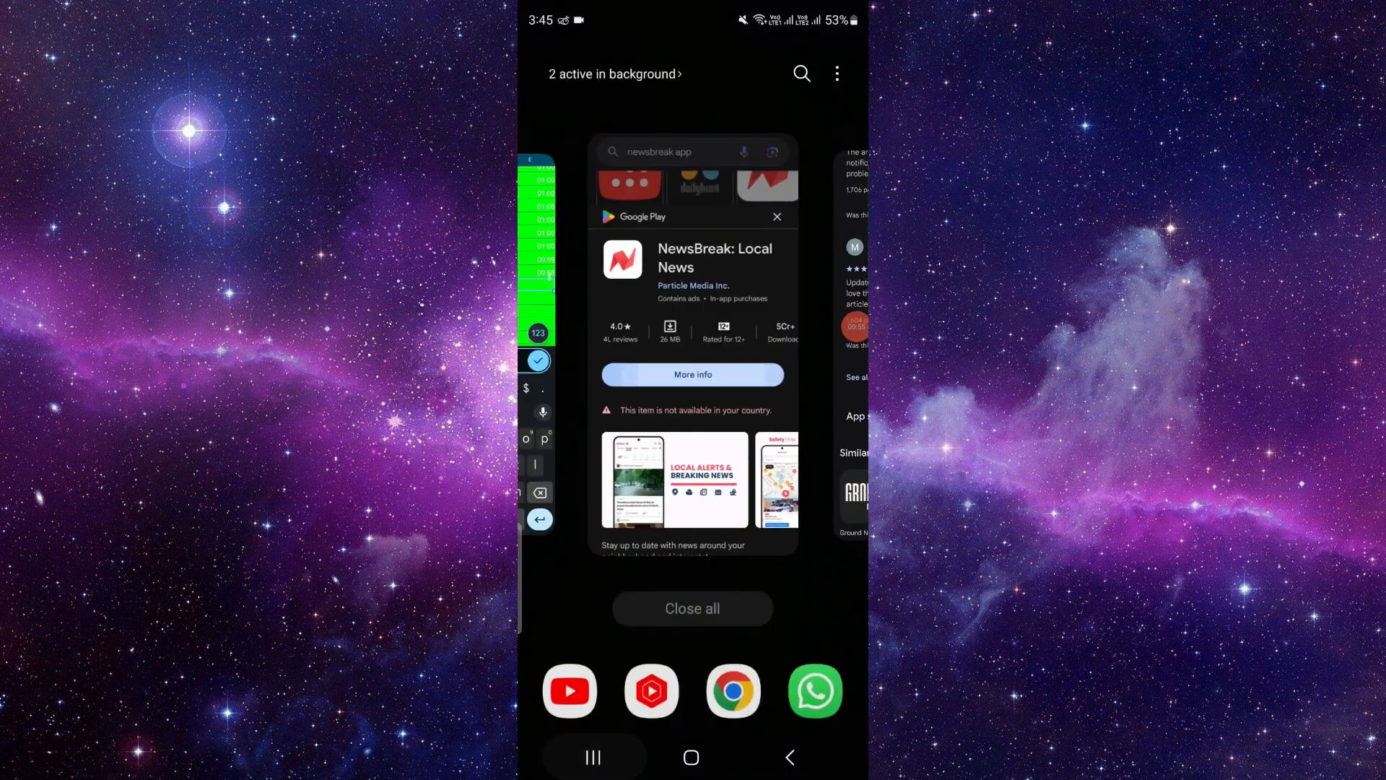
left_click(692, 757)
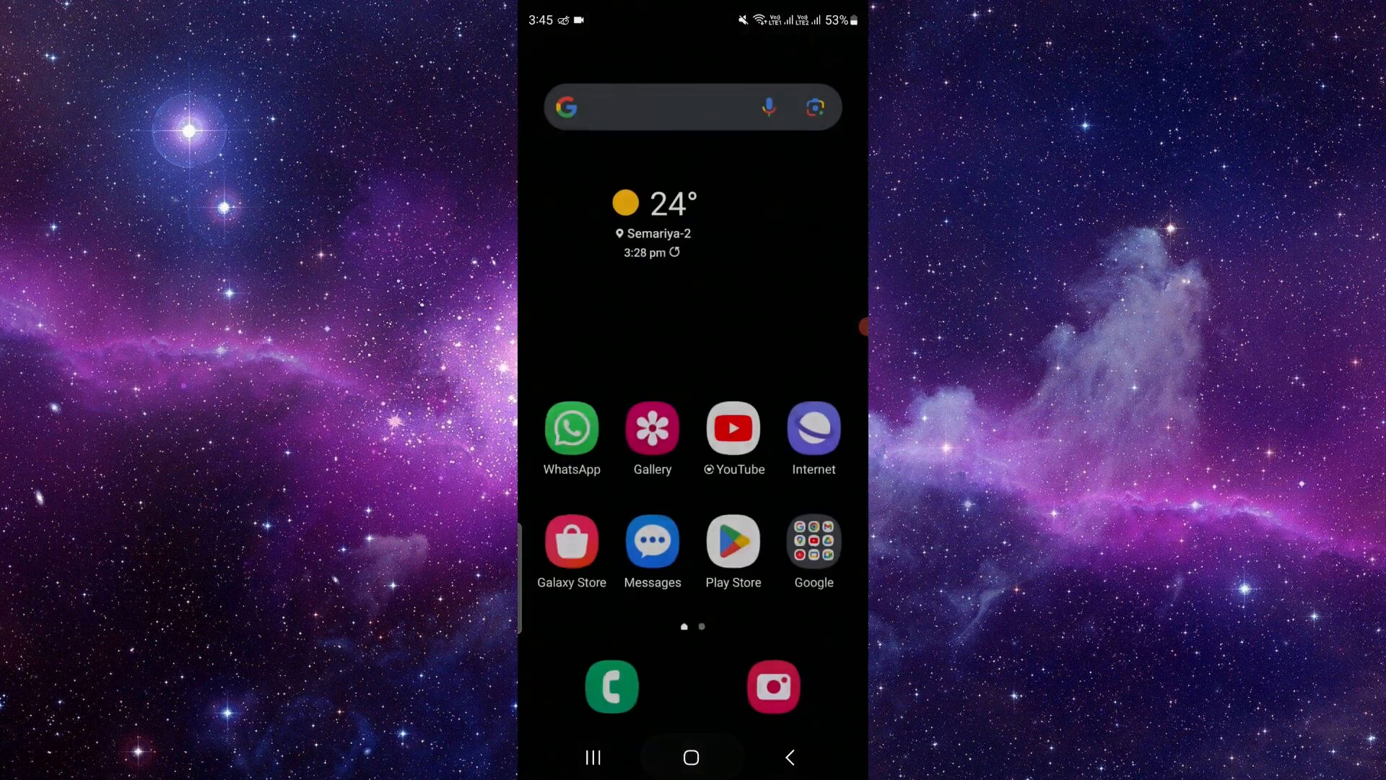